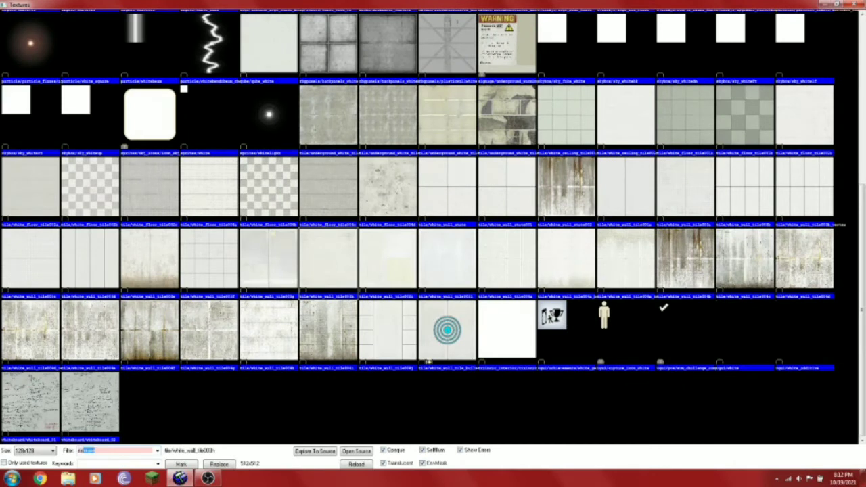
# Filter the texture browser for 'nodraw' to apply tools/toolsnodraw to the selected faces
pyautogui.write('nodraw')
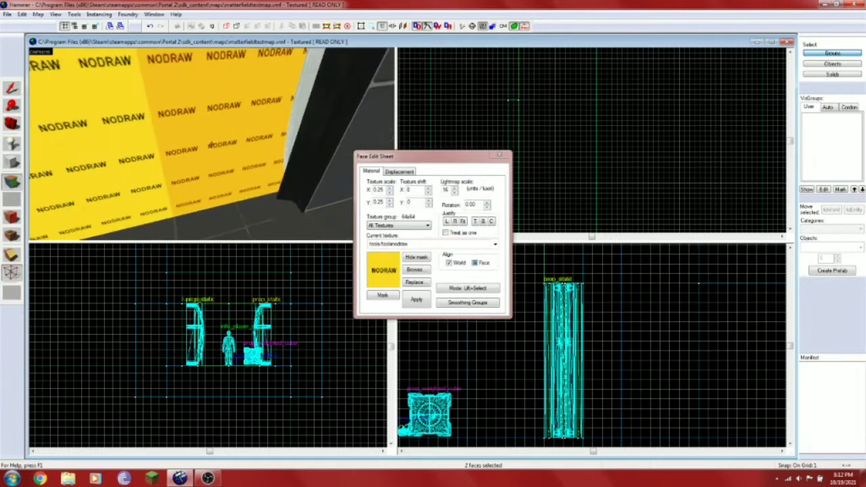
# Apply the clean_mif_left fizzler texture to both side faces, fitting each one
pyautogui.click(415, 270)
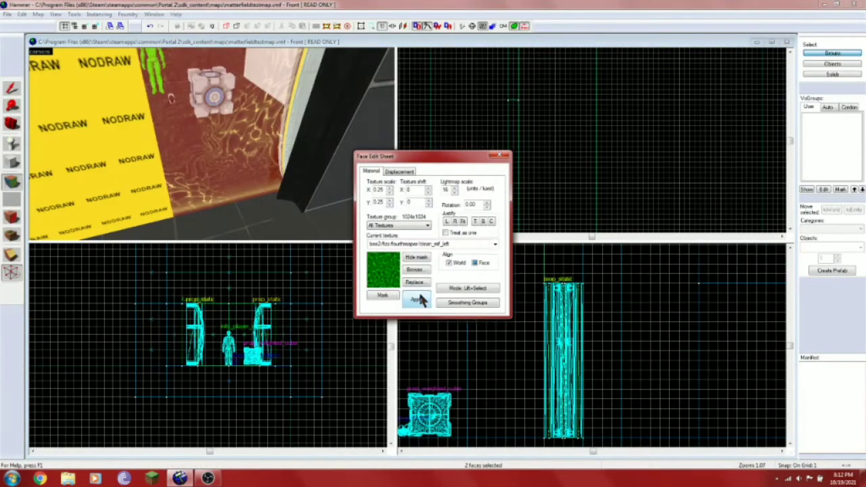
pyautogui.click(416, 300)
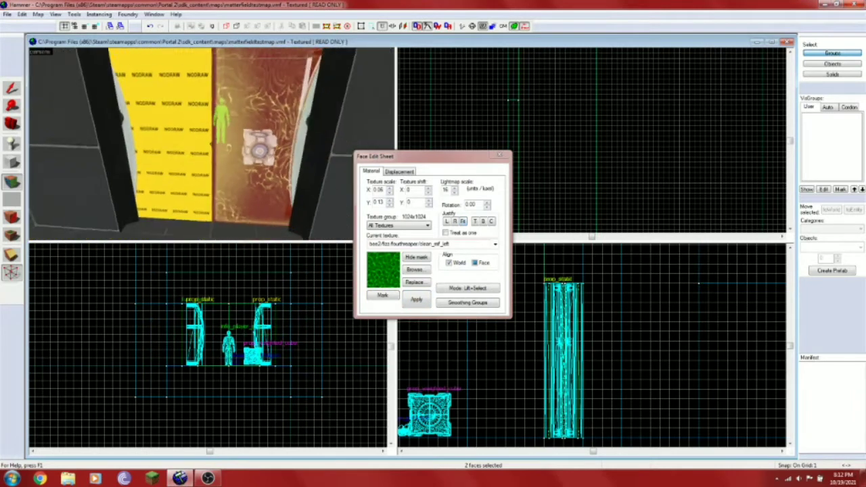
pyautogui.click(415, 257)
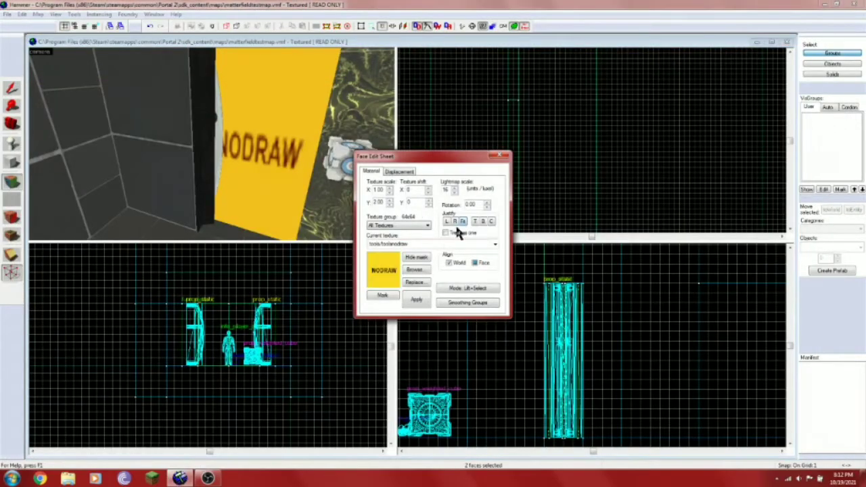
pyautogui.click(414, 258)
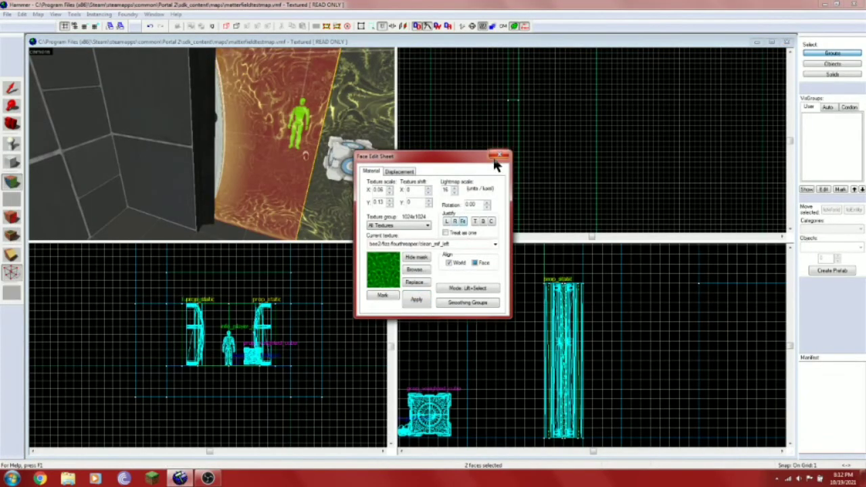
pyautogui.click(504, 156)
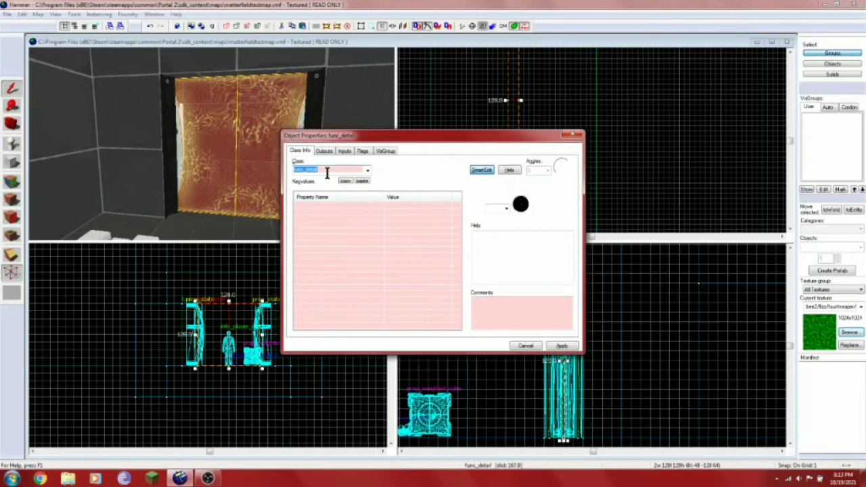
# Change the class to trigger_portal_cleanser with Clients and Physics Objects flags, and apply
pyautogui.click(368, 170)
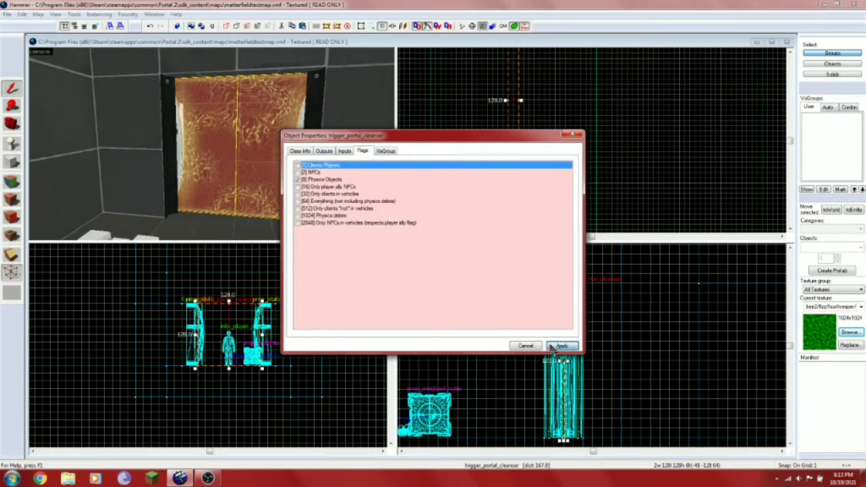
pyautogui.click(561, 345)
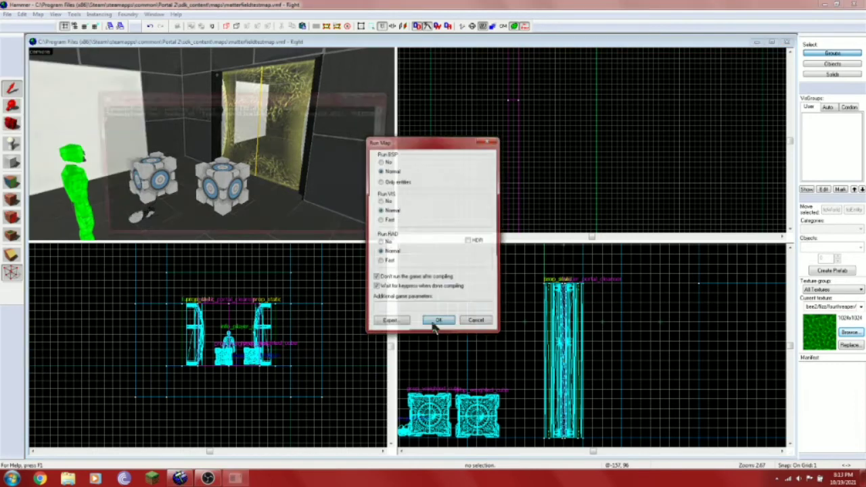
# Run the map compile with Normal settings and launch it in Portal 2
pyautogui.click(438, 320)
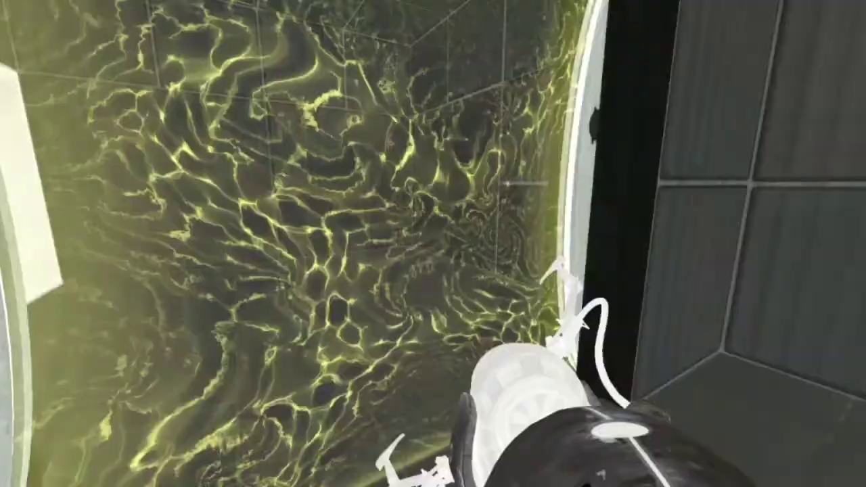
# Shoot a blue portal onto the white wall panel beyond the fizzler
pyautogui.click(433, 243)
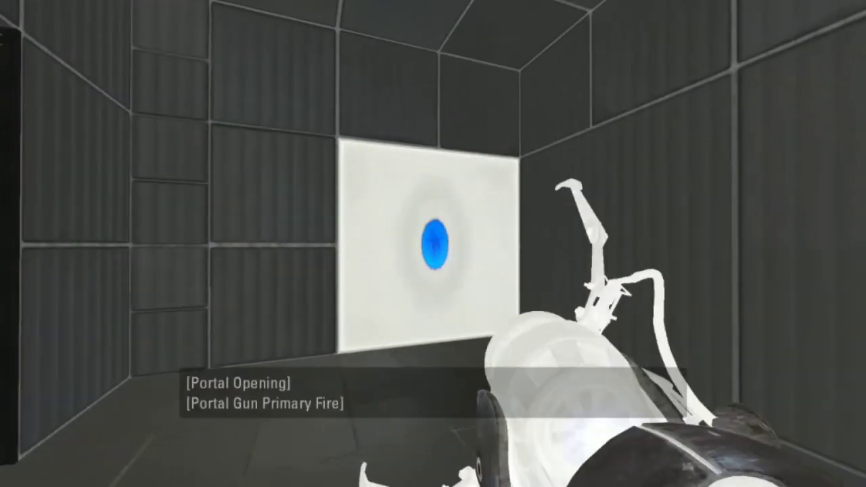